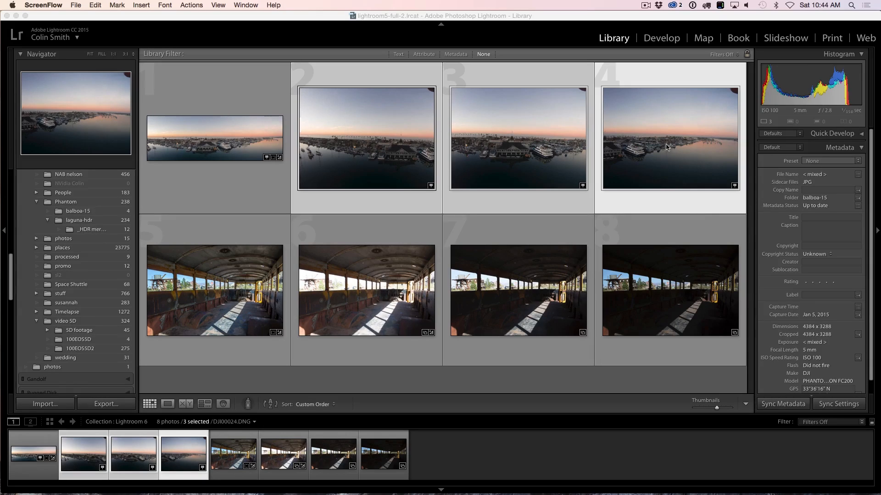
mouse_move(661, 166)
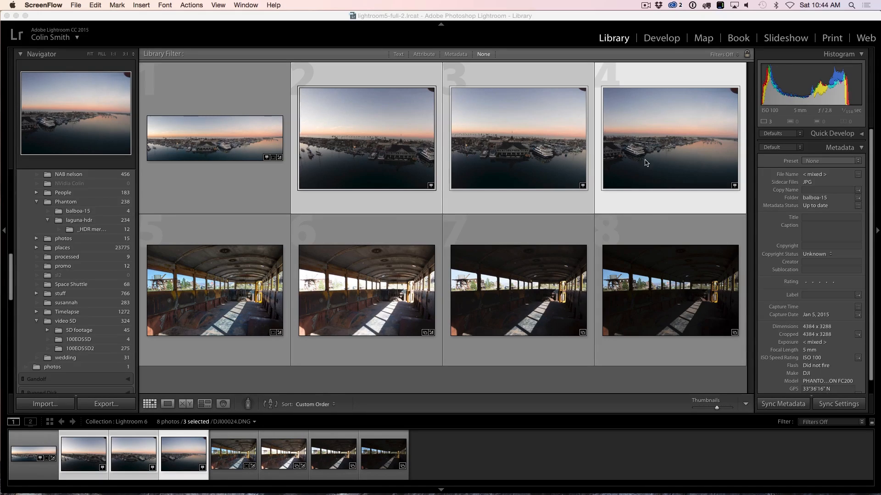
mouse_move(540, 146)
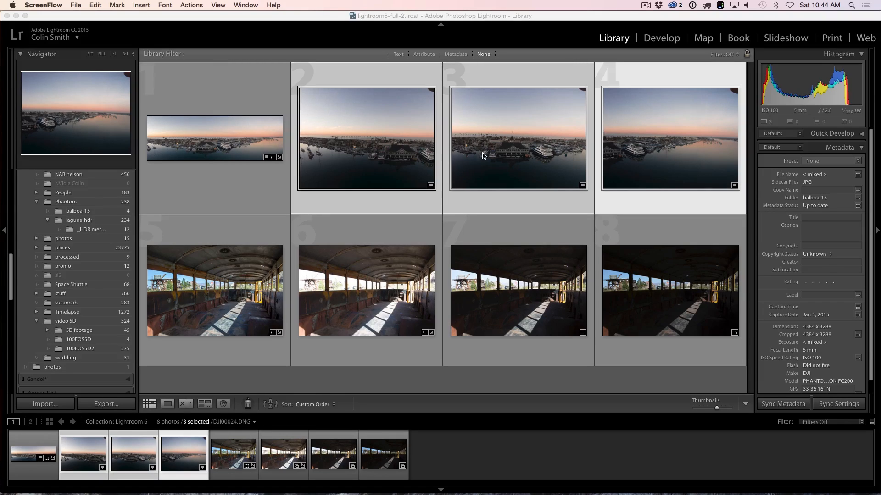
mouse_move(455, 158)
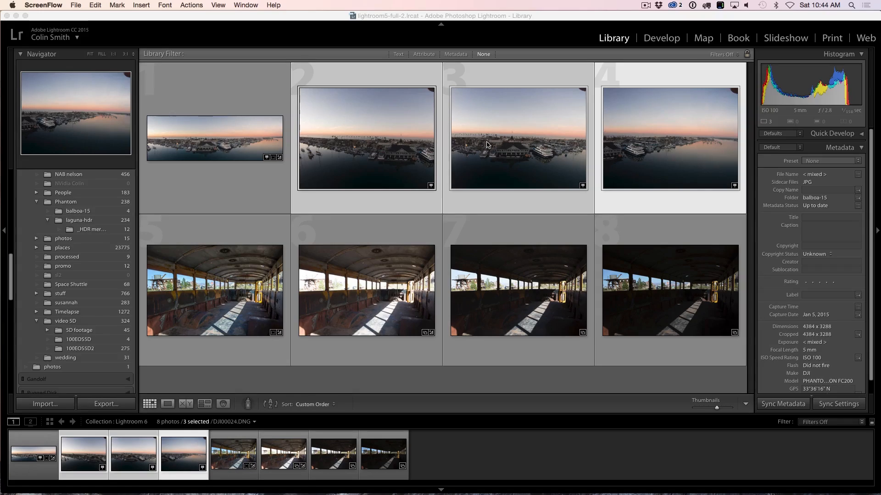
mouse_move(658, 148)
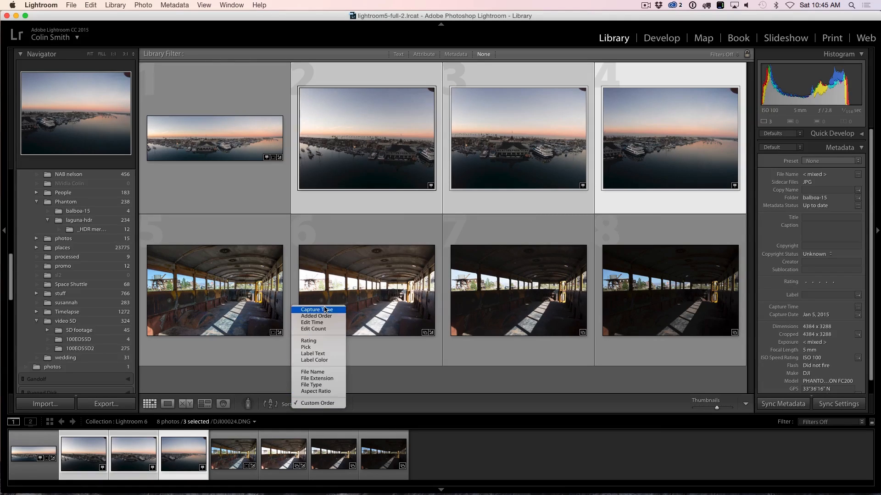
Step: Sort by capture time and back to custom order, then merge the three drone shots as a panorama
click(318, 310)
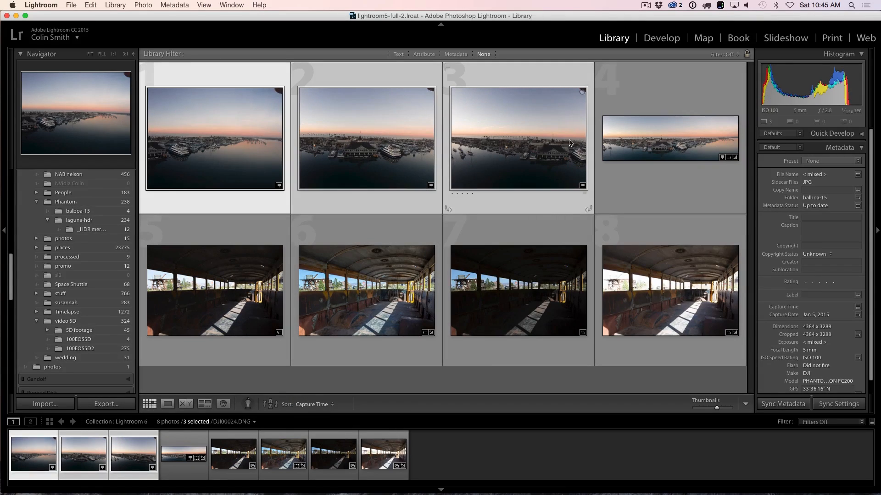
click(313, 404)
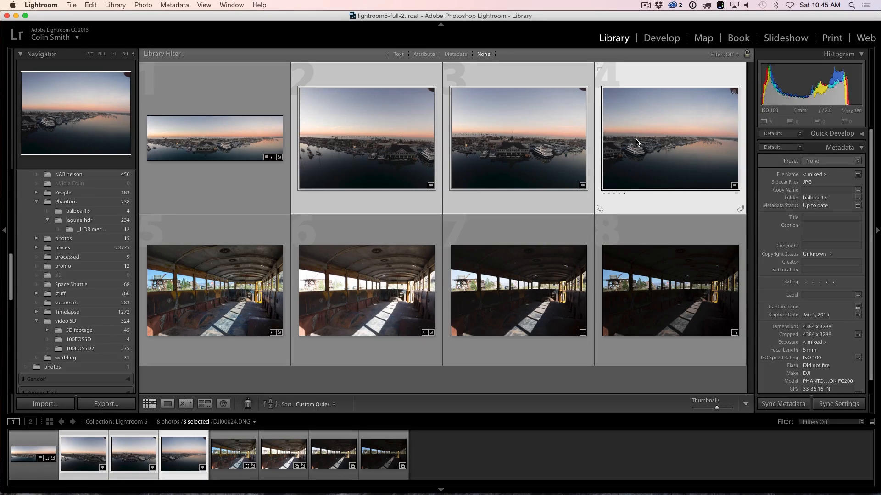
mouse_move(636, 142)
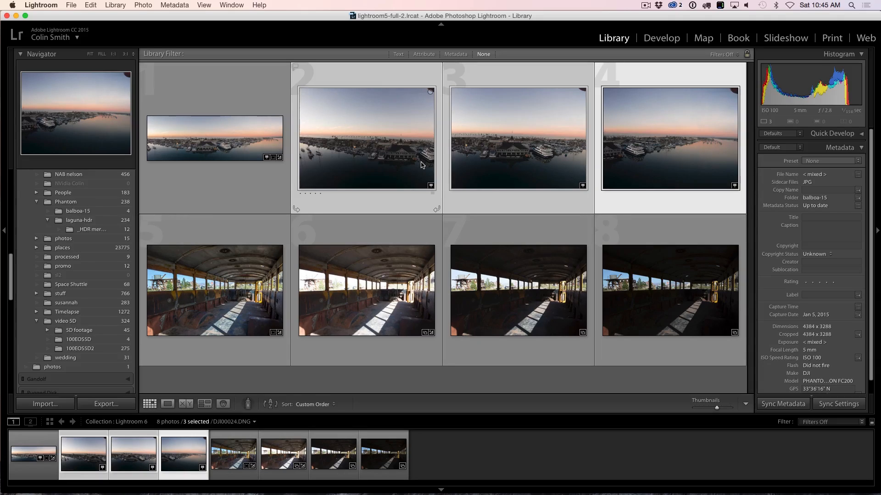
mouse_move(421, 165)
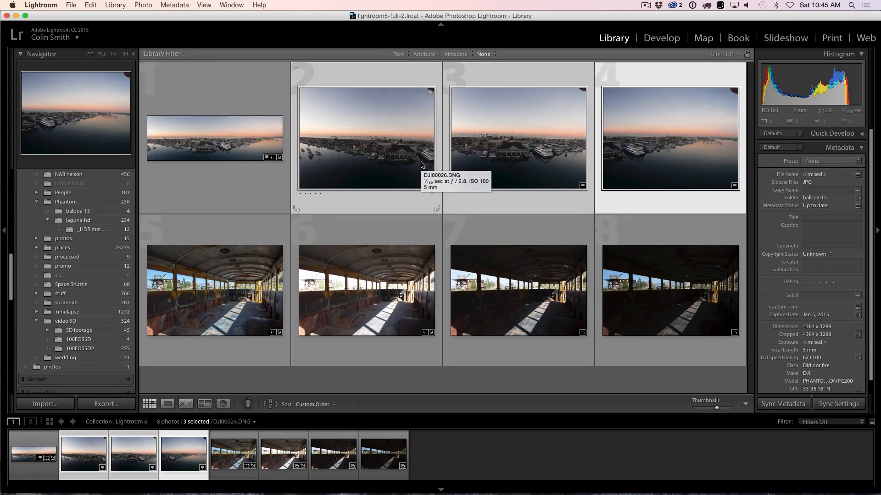
click(143, 5)
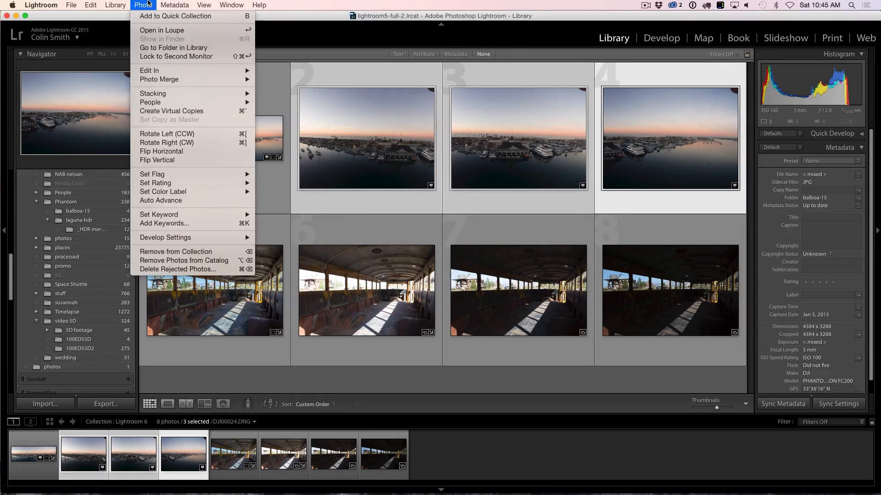
mouse_move(159, 79)
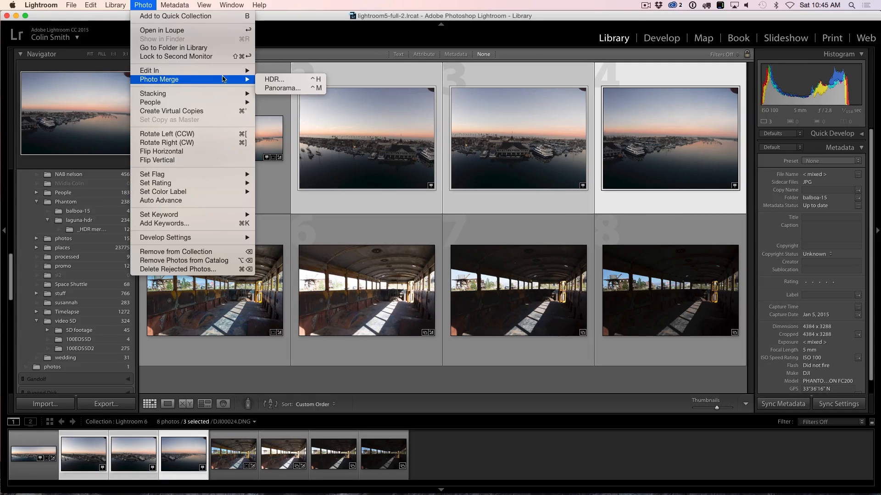
click(283, 88)
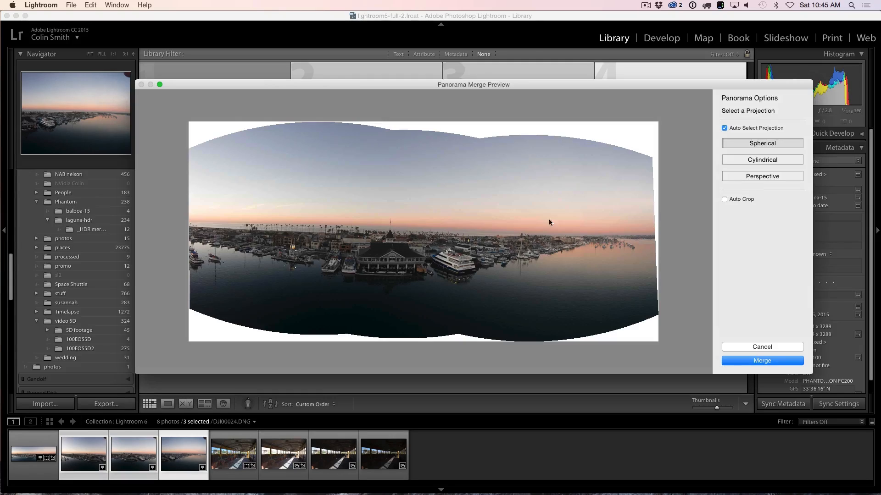
mouse_move(312, 265)
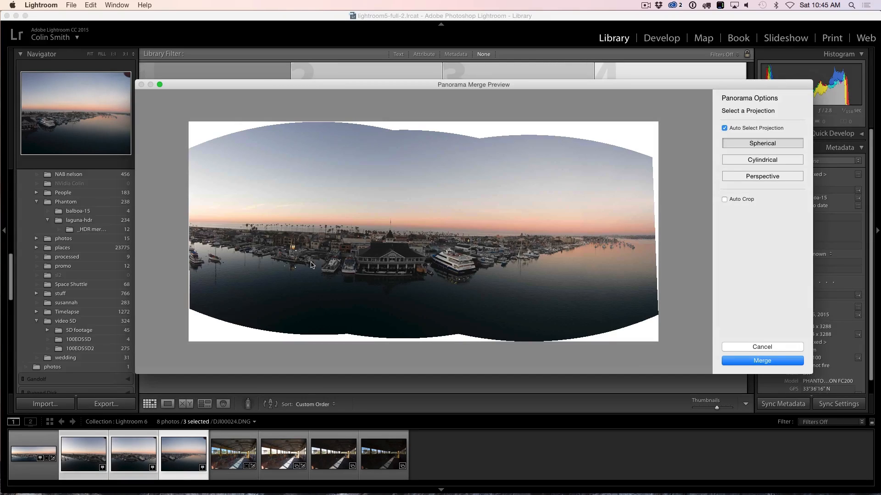
mouse_move(596, 228)
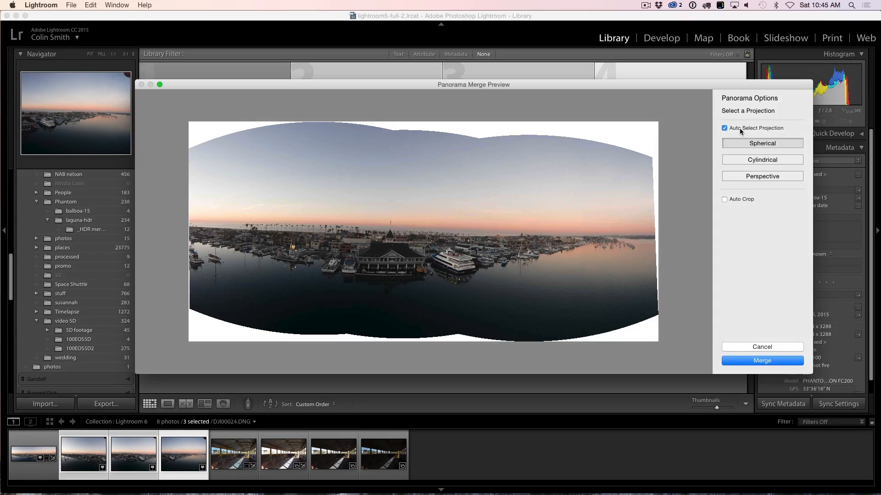
mouse_move(724, 128)
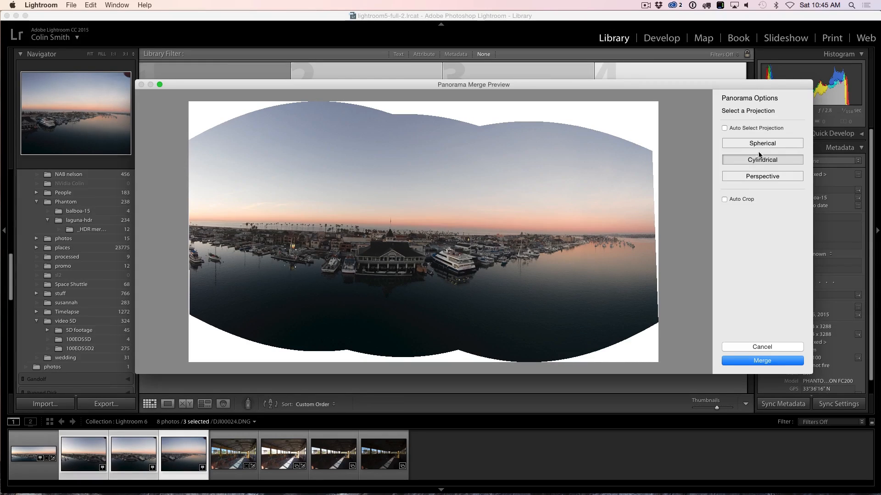
Step: Preview Perspective and Spherical projections, then settle on Cylindrical with Auto Select Projection off
click(763, 177)
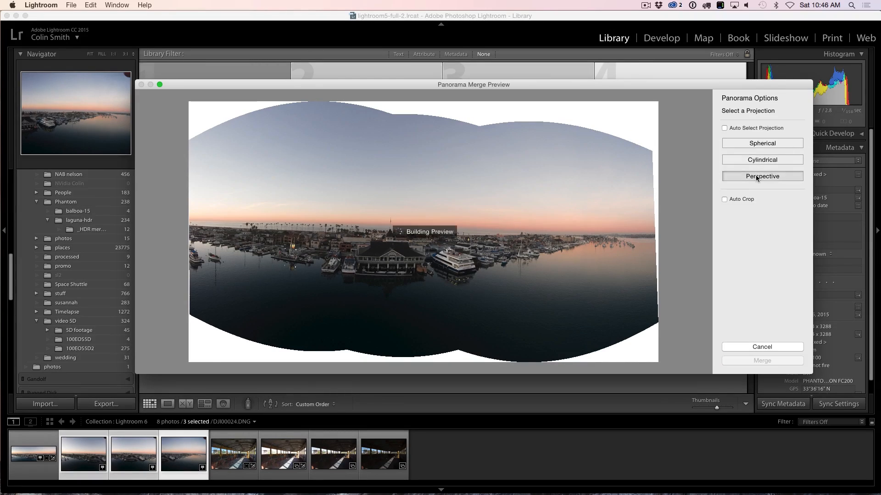
click(761, 176)
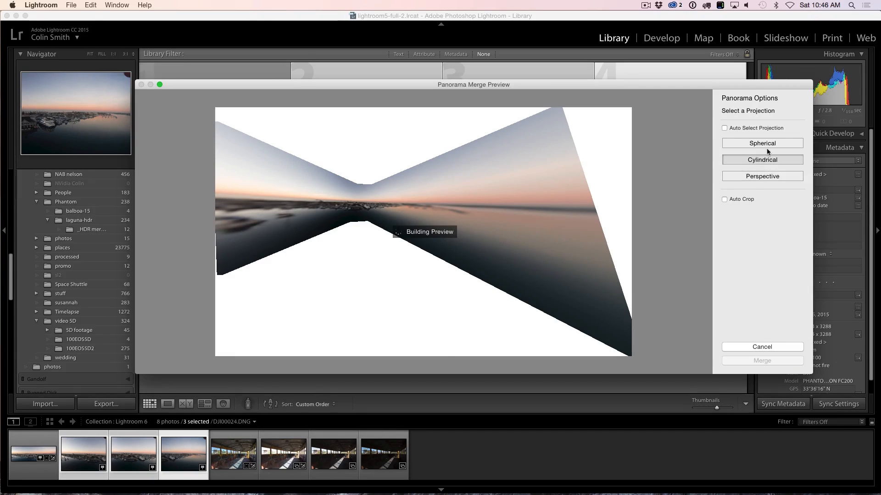
click(761, 143)
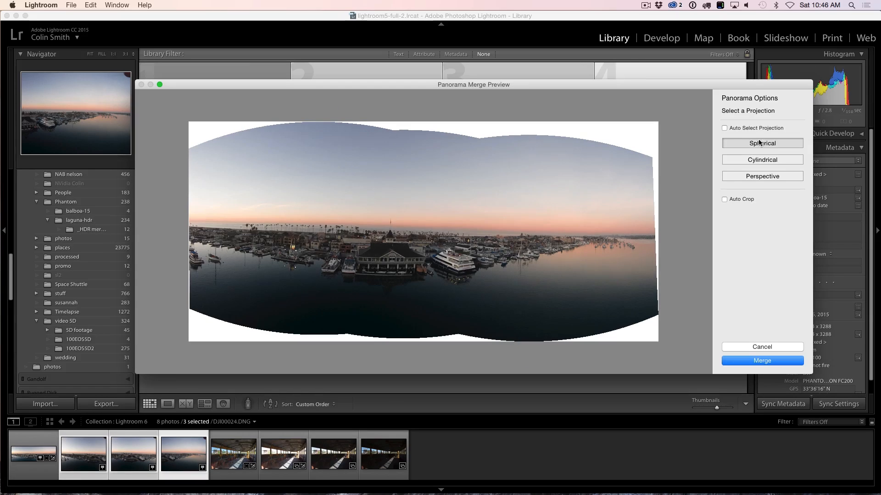
click(725, 128)
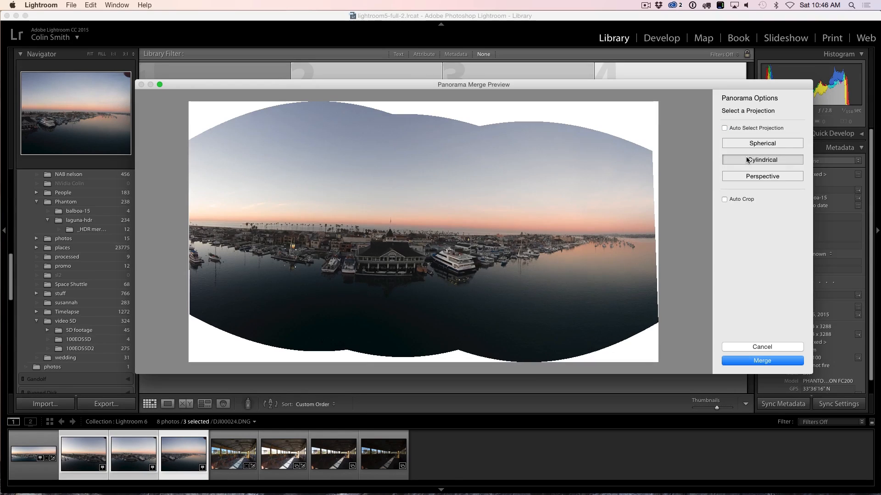
click(761, 159)
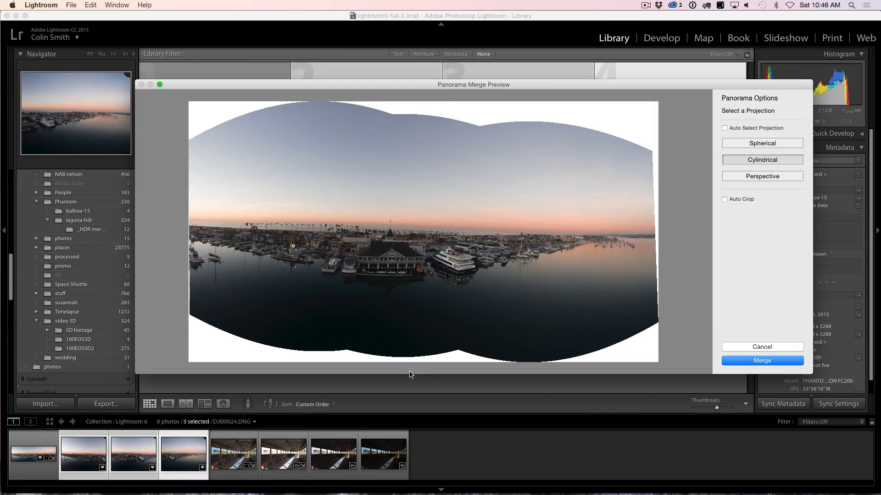
mouse_move(208, 122)
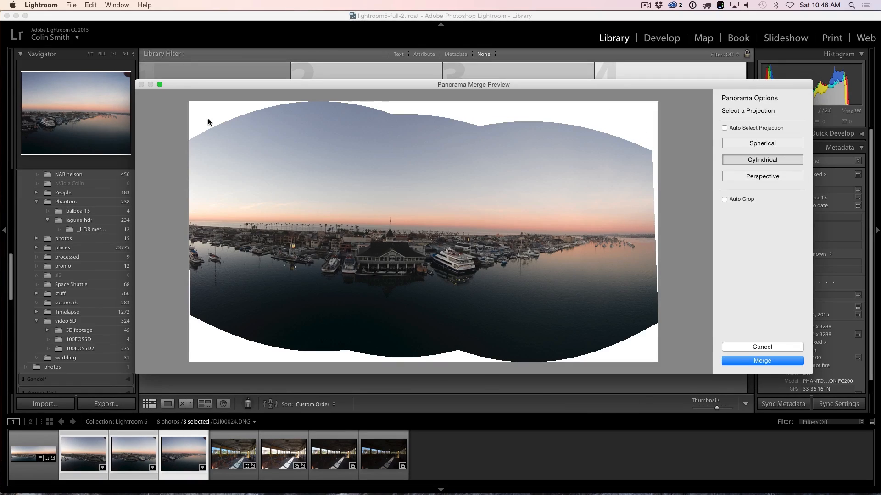
mouse_move(208, 163)
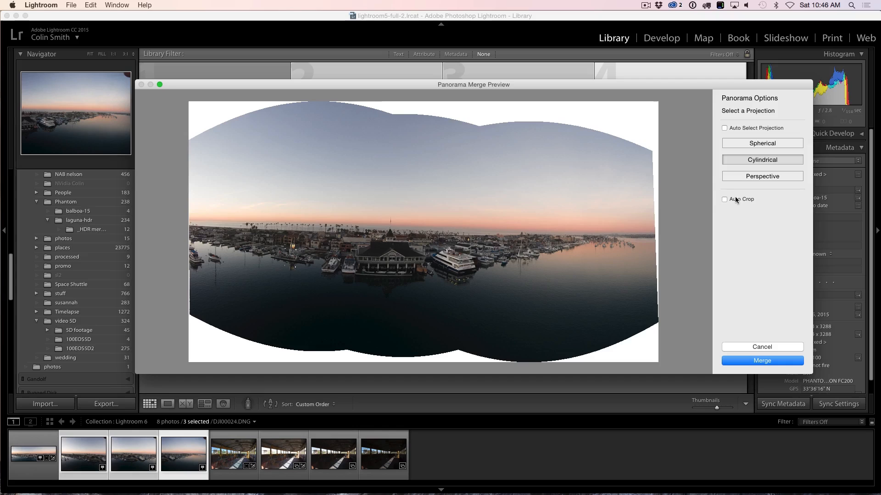
Step: Toggle Auto Crop, compare Spherical, then return to Cylindrical with Auto Crop enabled
click(724, 200)
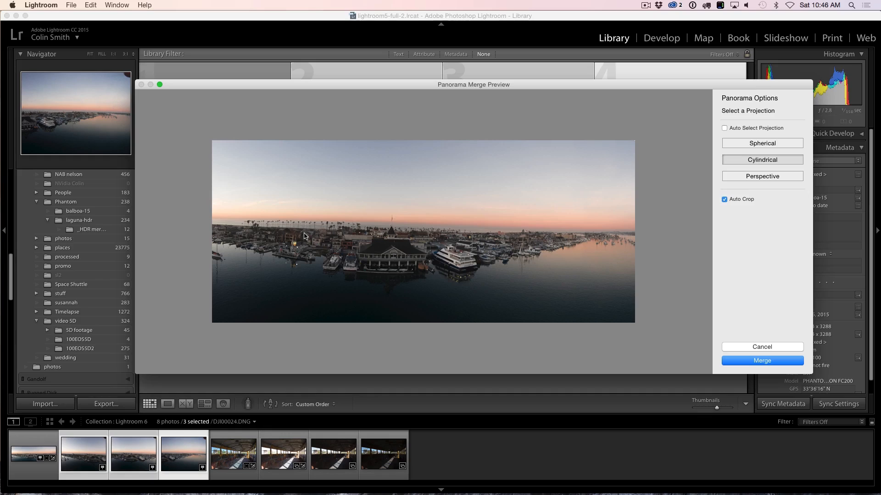
mouse_move(418, 241)
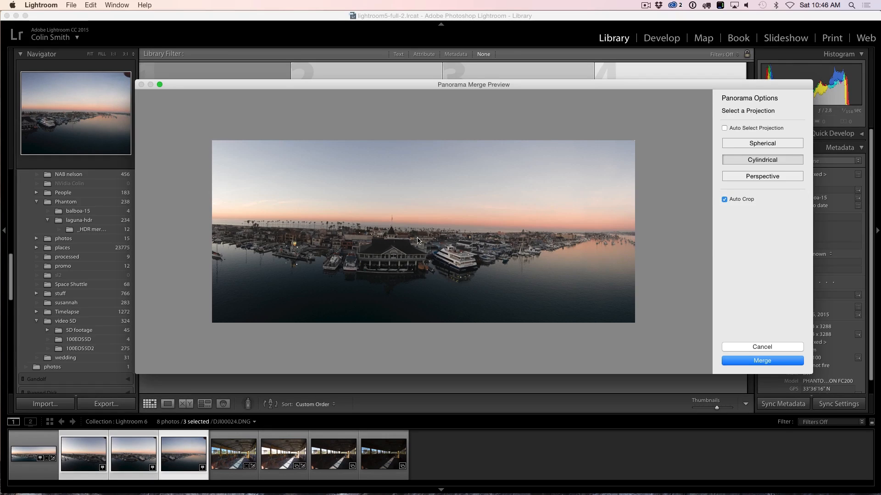
mouse_move(251, 242)
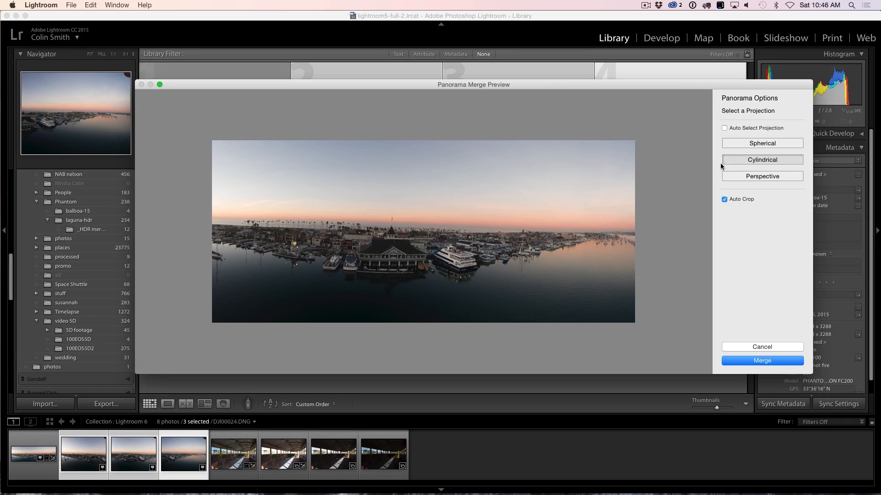
click(762, 143)
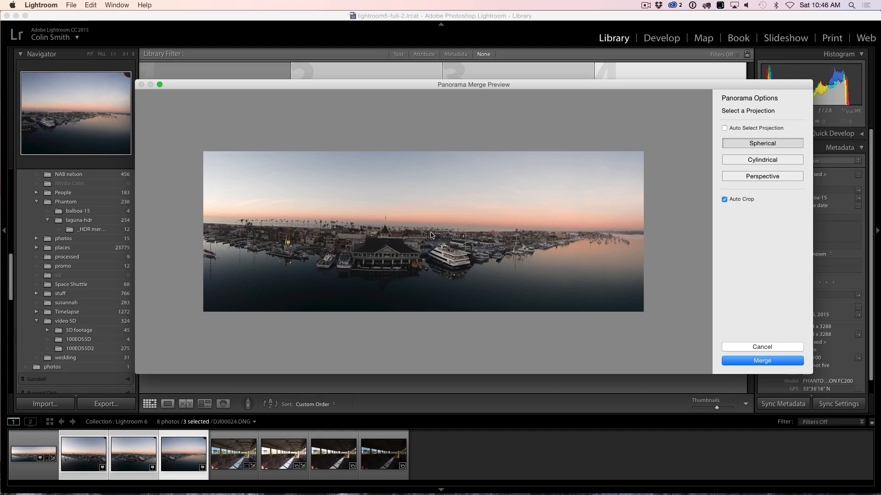
mouse_move(536, 230)
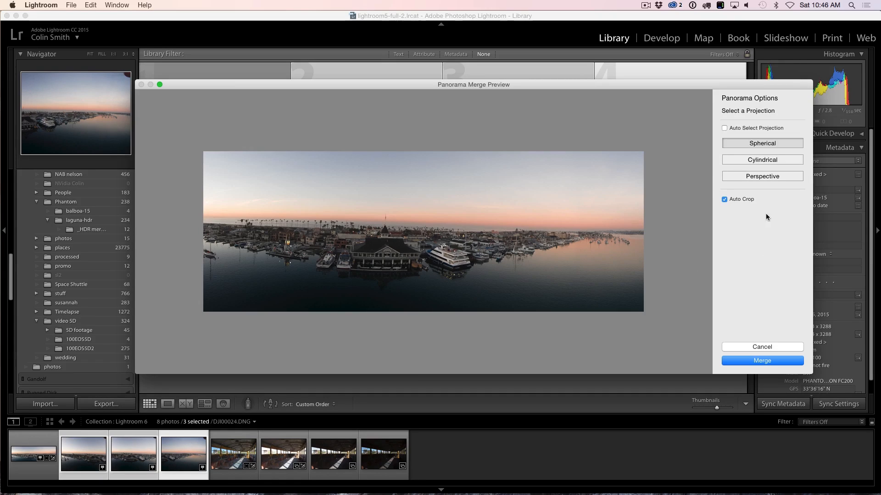
click(724, 198)
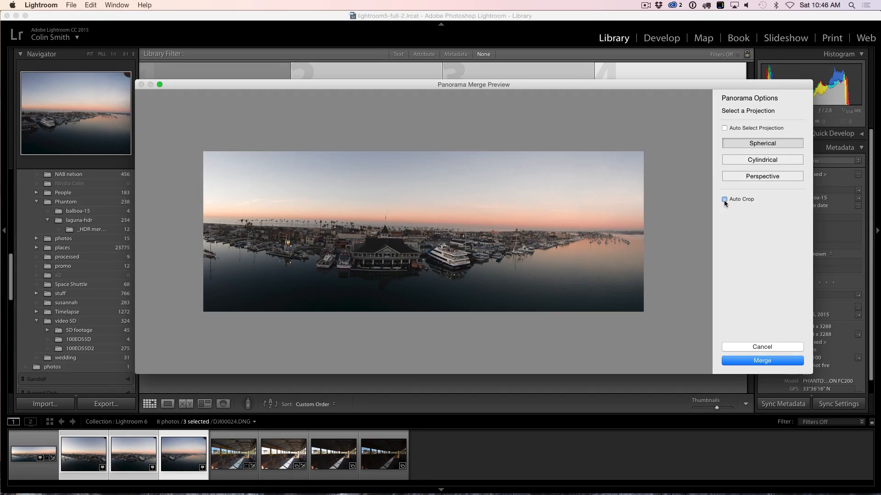
click(724, 198)
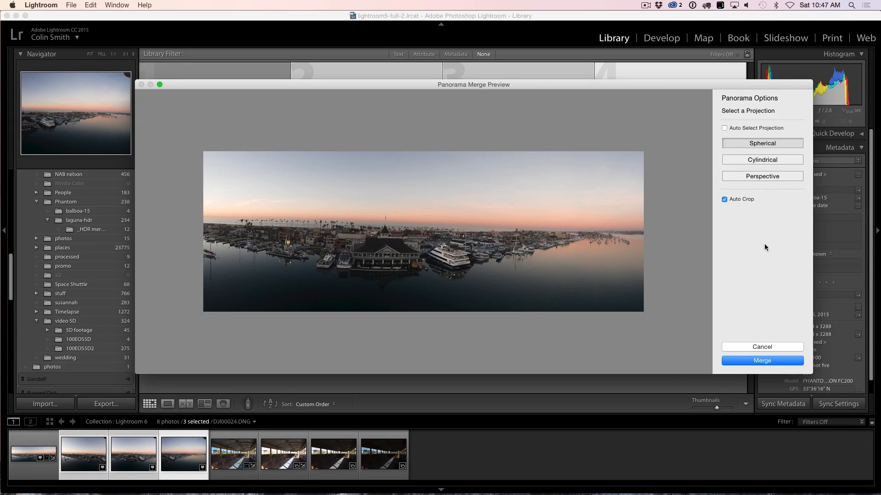
click(761, 160)
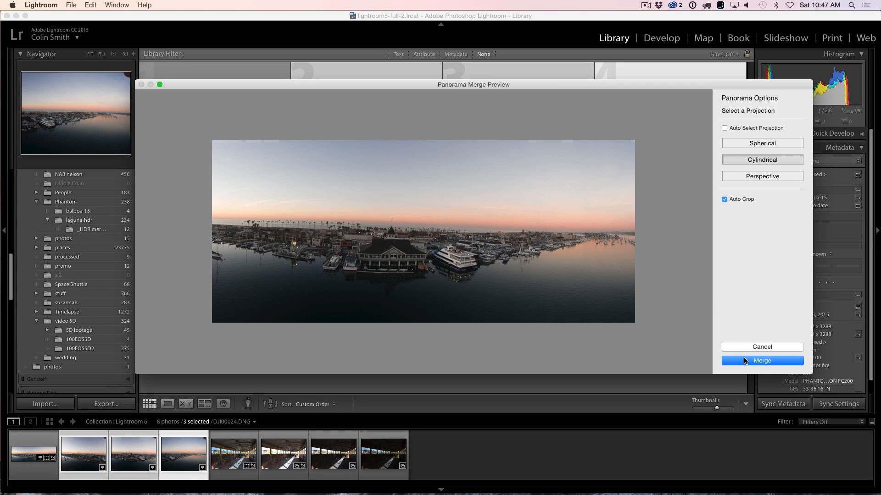
Step: Merge the cylindrical preview into DJI00024-Pano.dng and view it in Loupe
click(761, 361)
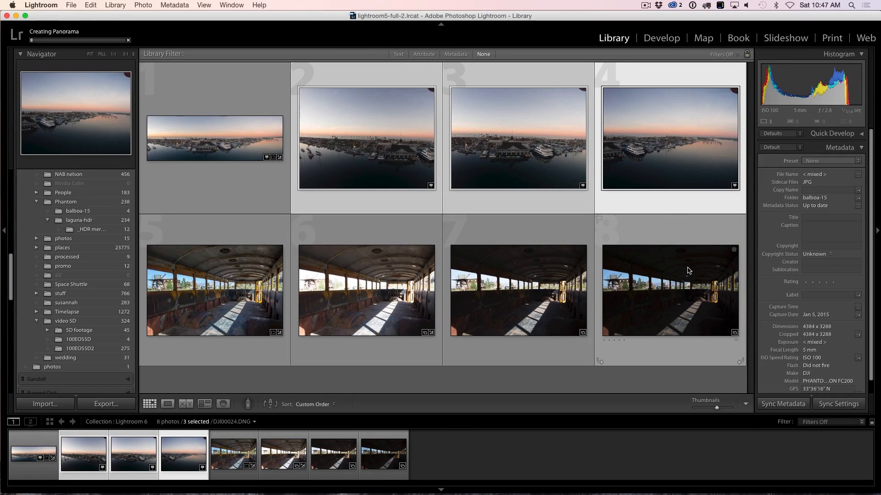
mouse_move(688, 271)
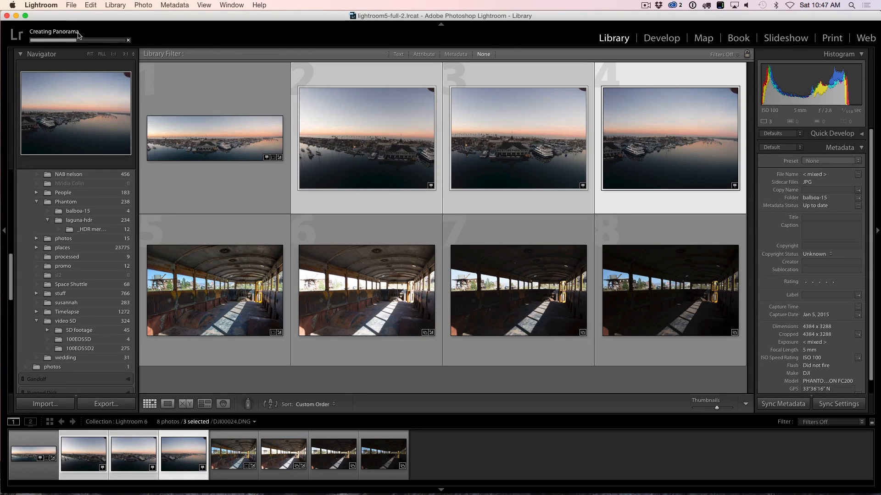
click(52, 31)
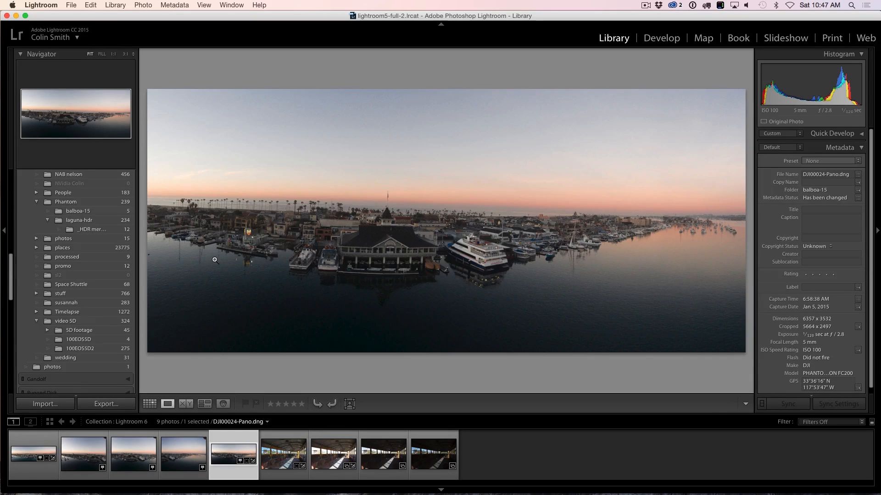
mouse_move(664, 254)
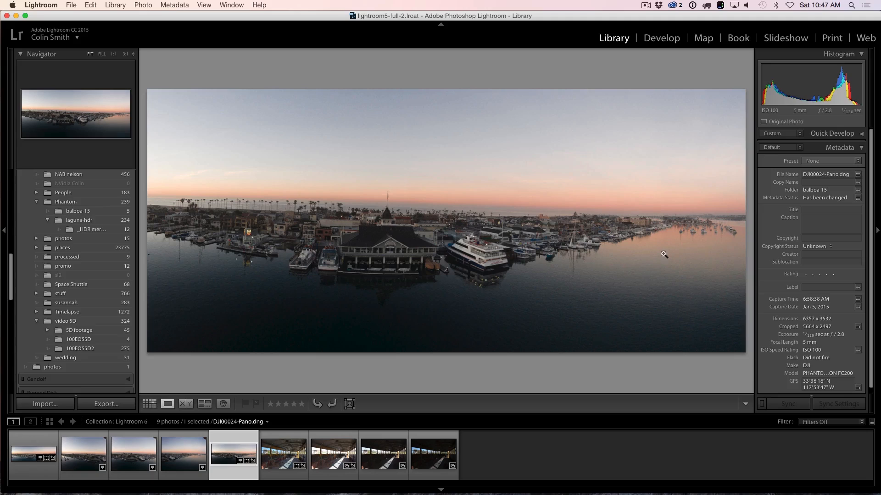
mouse_move(326, 214)
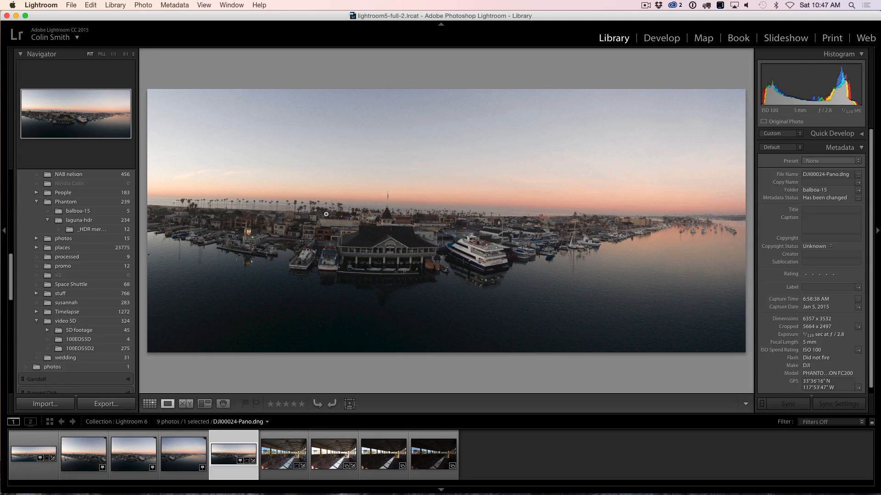
mouse_move(500, 219)
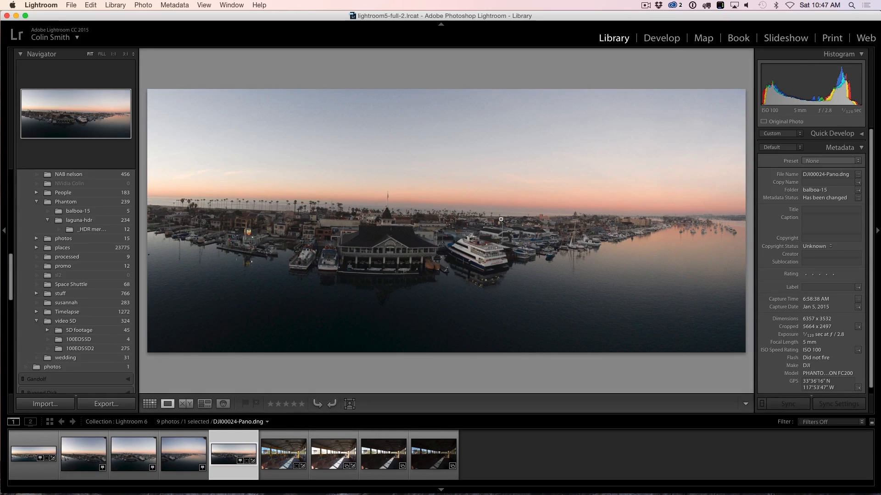
mouse_move(689, 107)
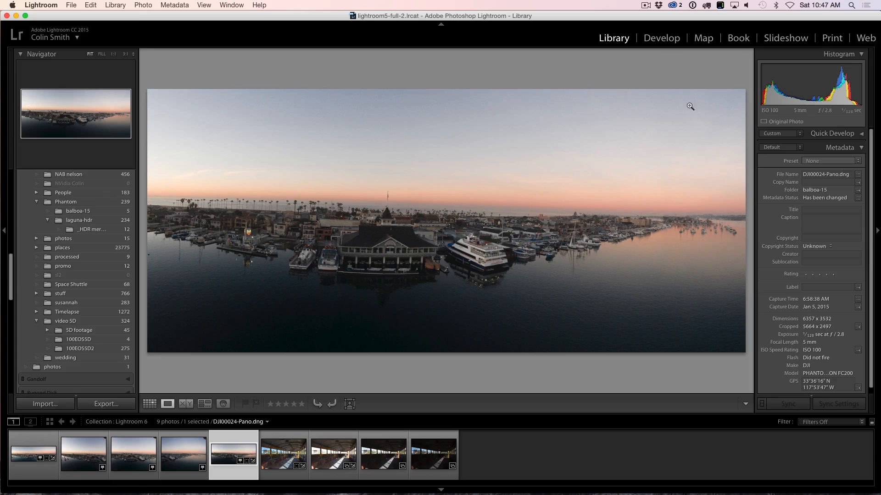
Step: Open the panorama in Develop with the Crop & Straighten tool active
click(661, 38)
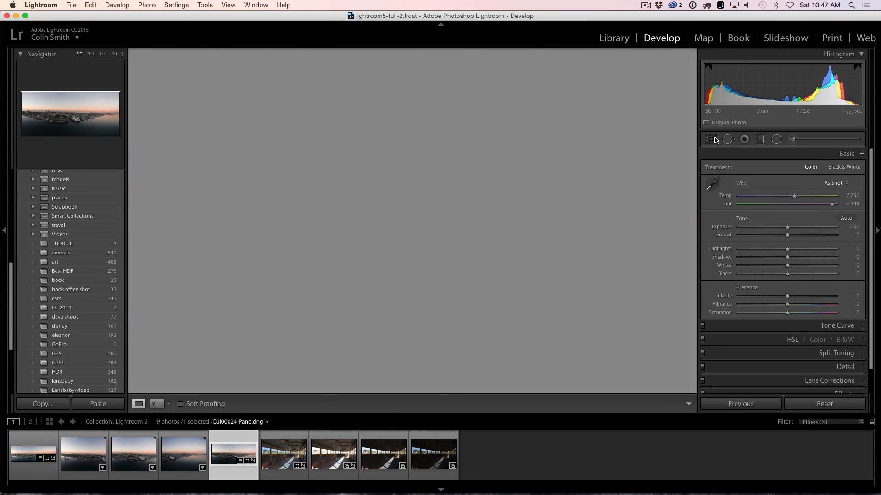
click(709, 139)
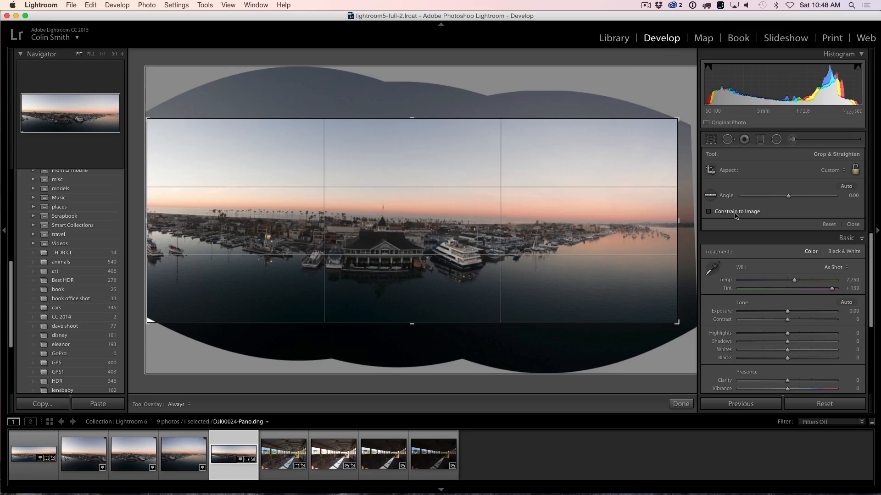
Step: Enable Constrain to Image and drag the crop corner out to the widest usable area
click(708, 211)
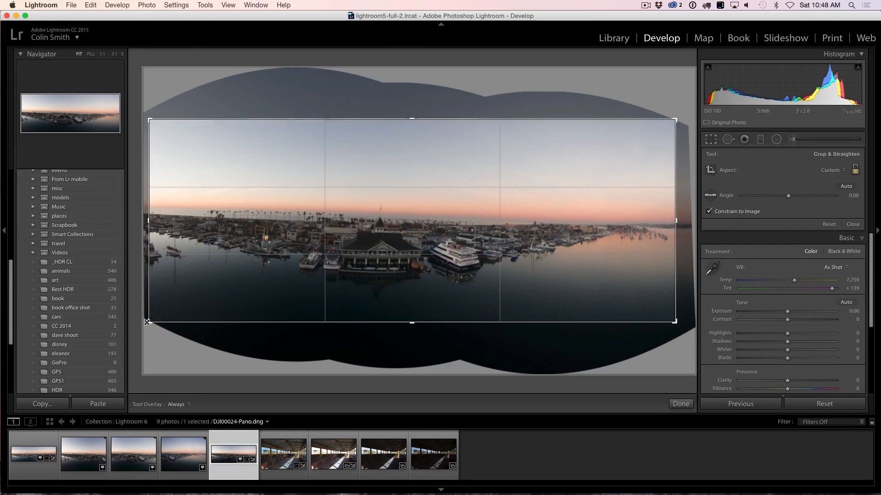
drag(147, 322, 201, 330)
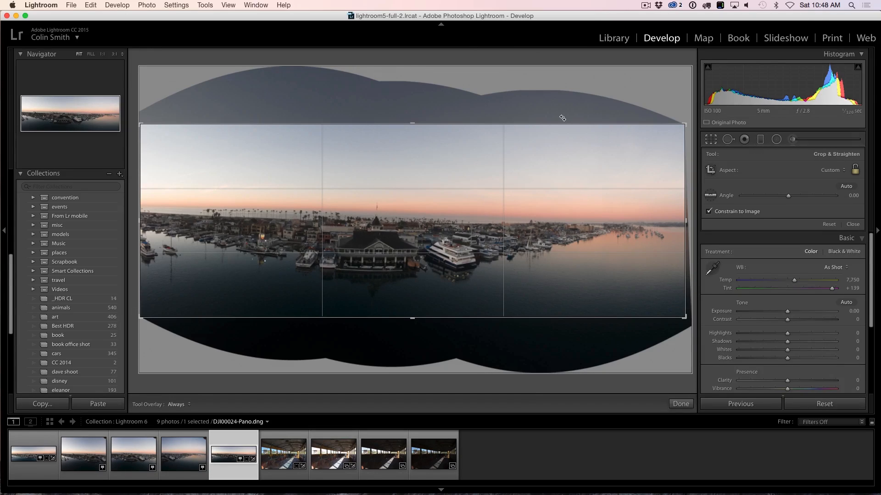
mouse_move(580, 84)
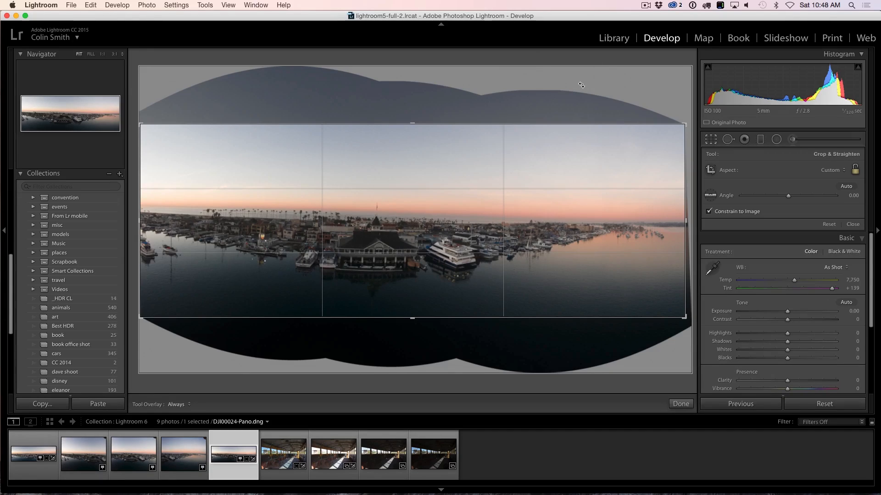
mouse_move(622, 133)
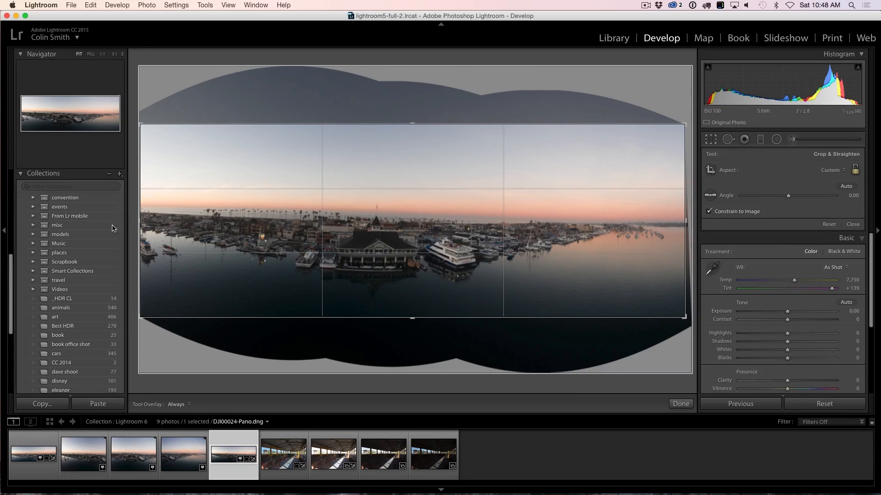
mouse_move(681, 182)
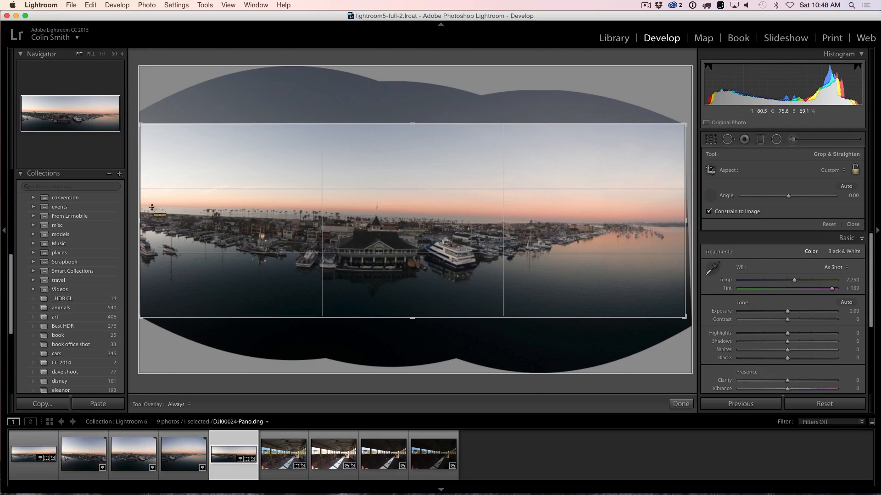
Step: Level the horizon along the far shoreline, tilting the crop about −1.7°
drag(152, 209, 680, 223)
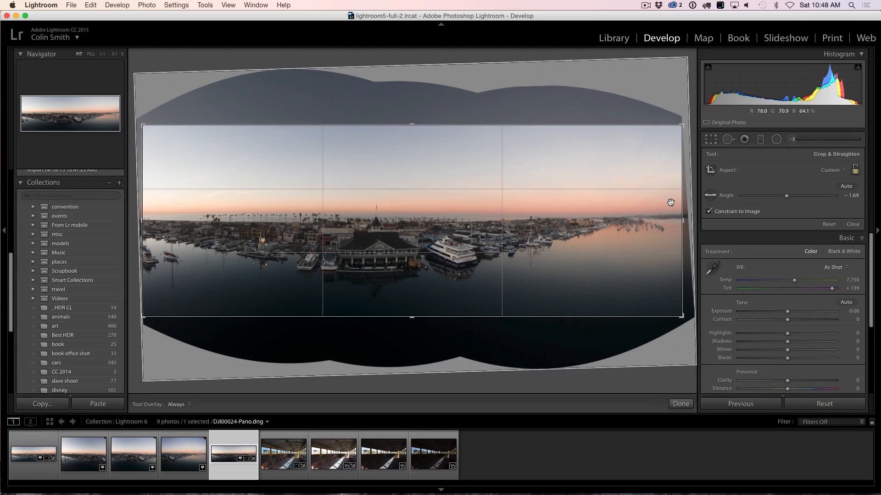
mouse_move(453, 258)
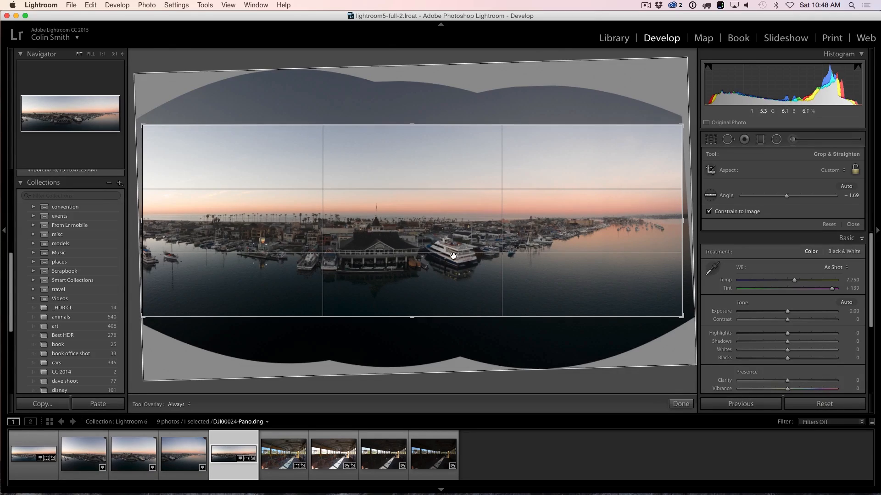
mouse_move(567, 341)
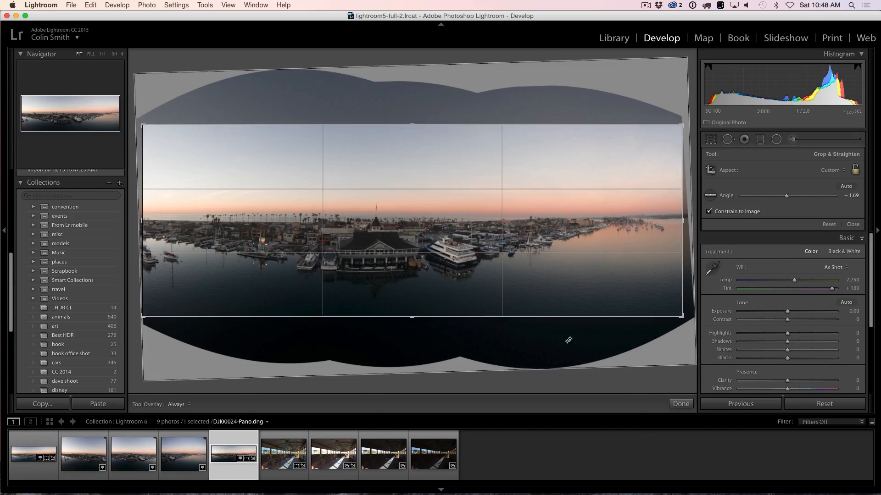
Step: Apply the crop and set Shadows +45, Highlights −47, Blacks −11, Exposure +0.15
click(680, 404)
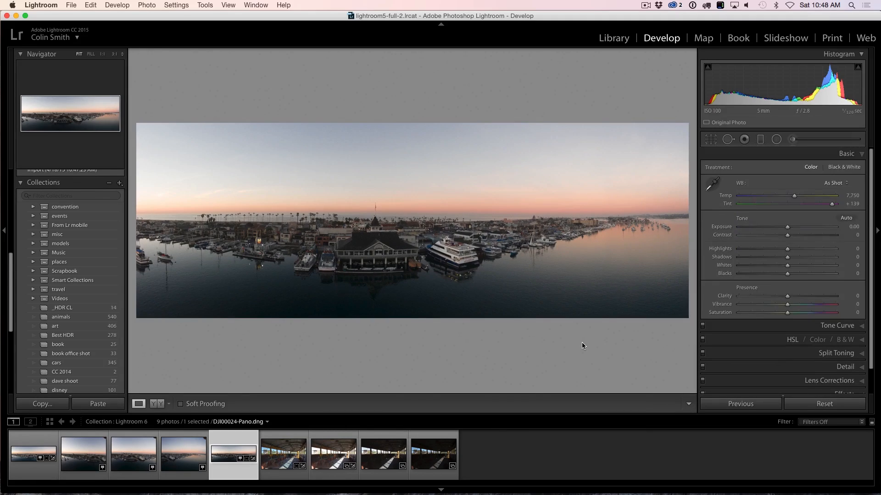
mouse_move(567, 214)
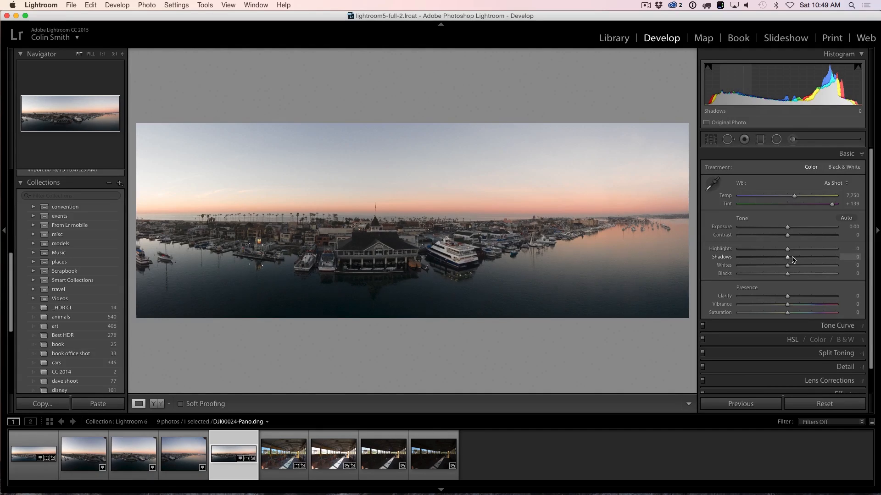
drag(786, 257, 809, 257)
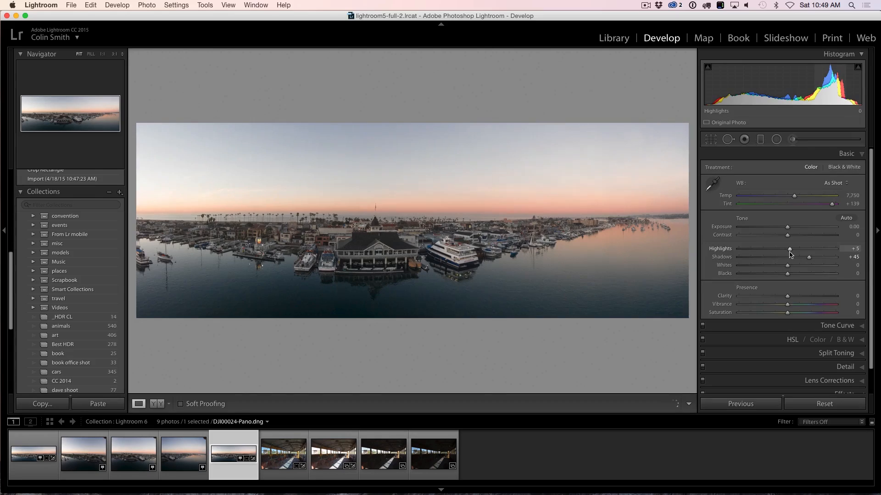
drag(789, 248, 765, 248)
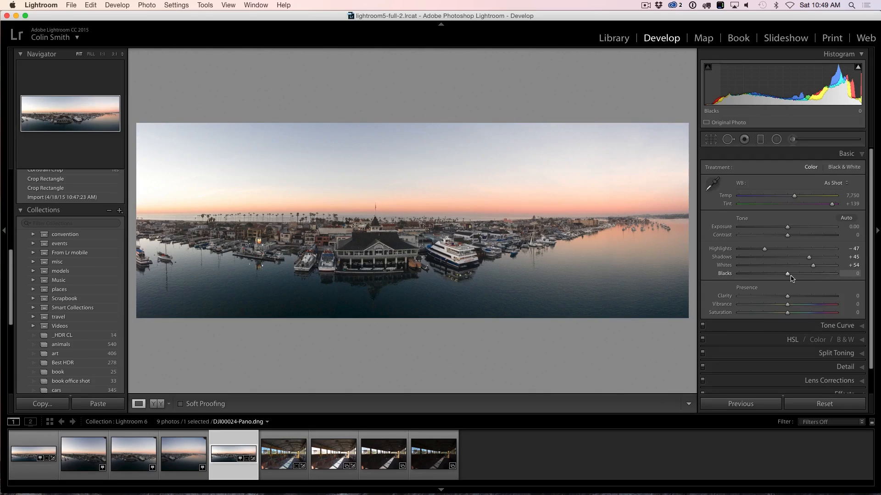
drag(787, 273, 780, 273)
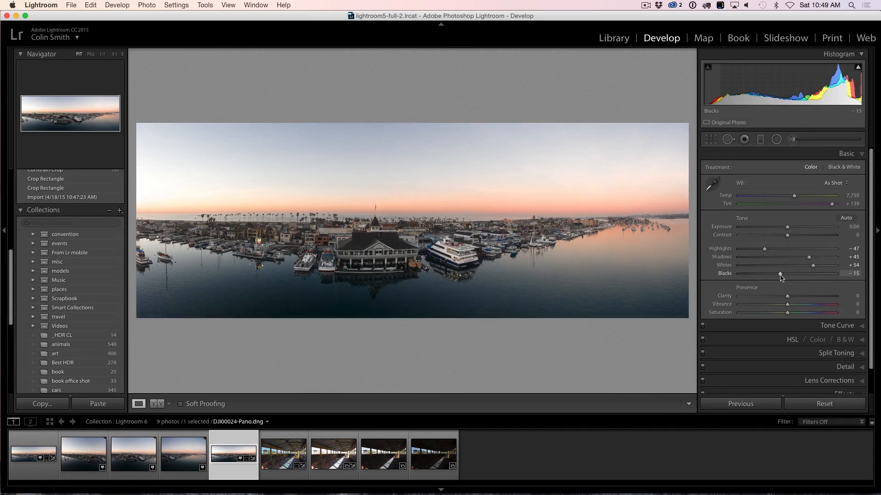
drag(780, 273, 783, 274)
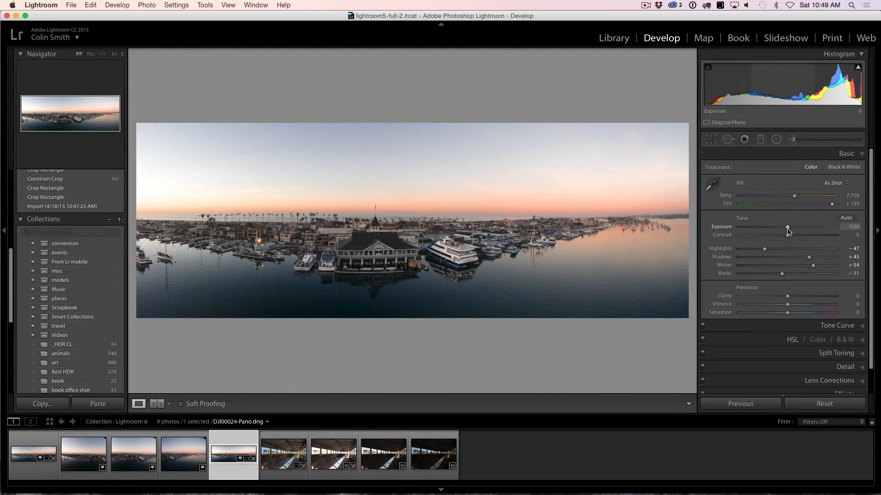
drag(788, 229, 785, 230)
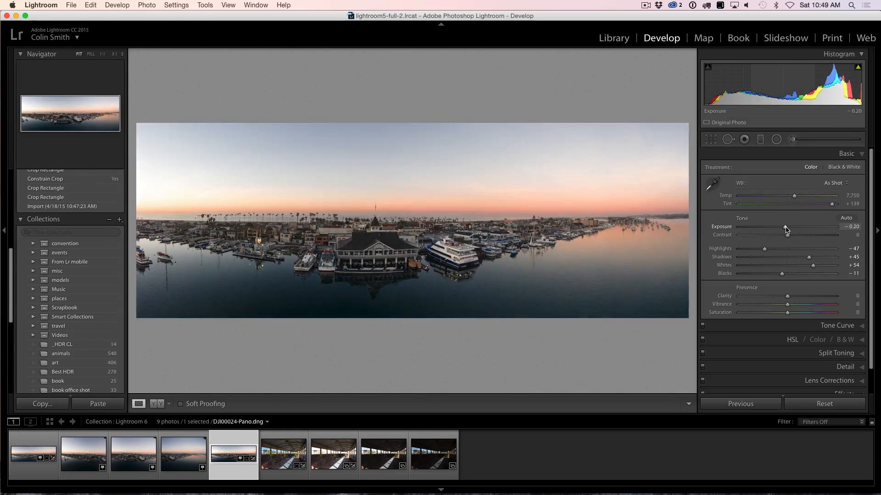
drag(785, 229, 789, 230)
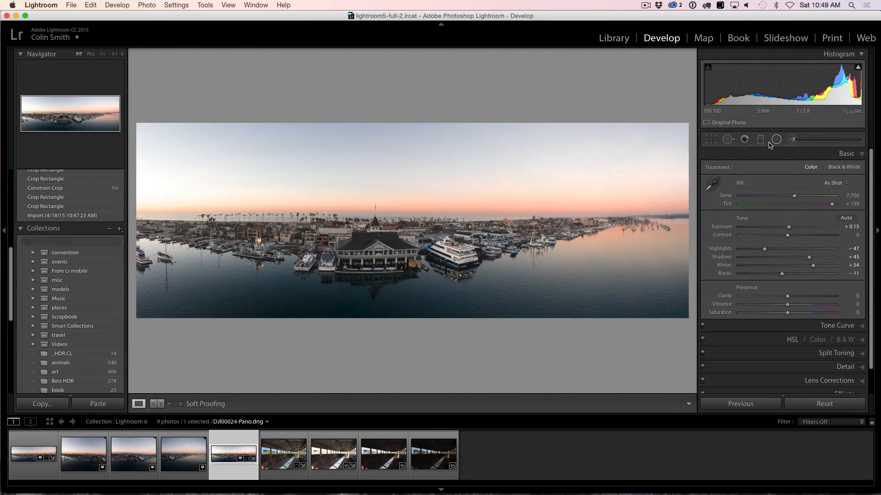
Step: Add a graduated filter darkening the sky by −0.31, recheck the crop, and set exposure −0.20
click(775, 139)
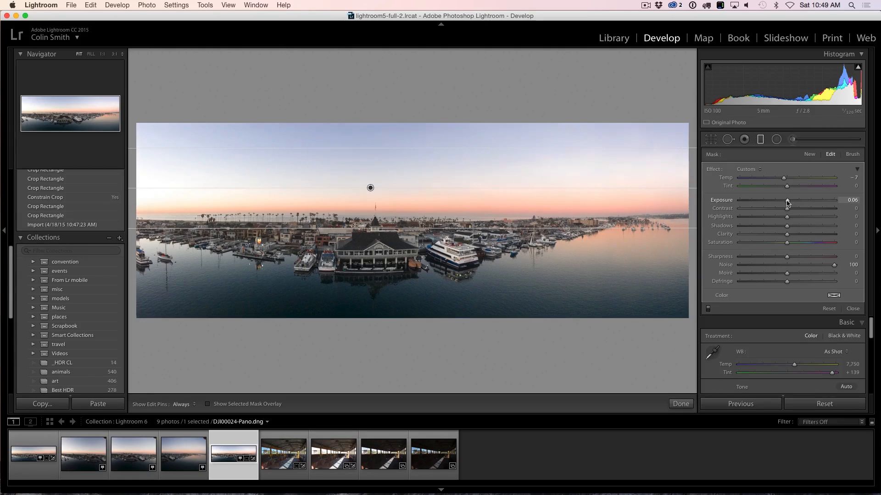
drag(804, 199, 785, 200)
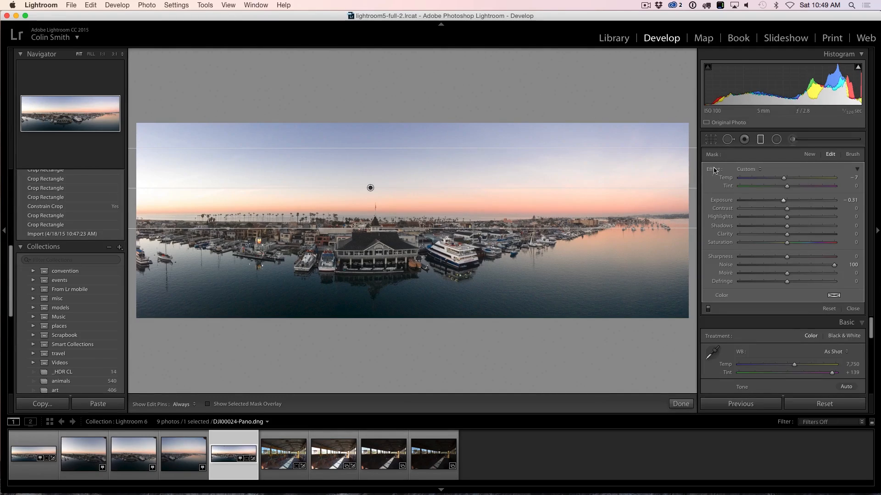
click(710, 139)
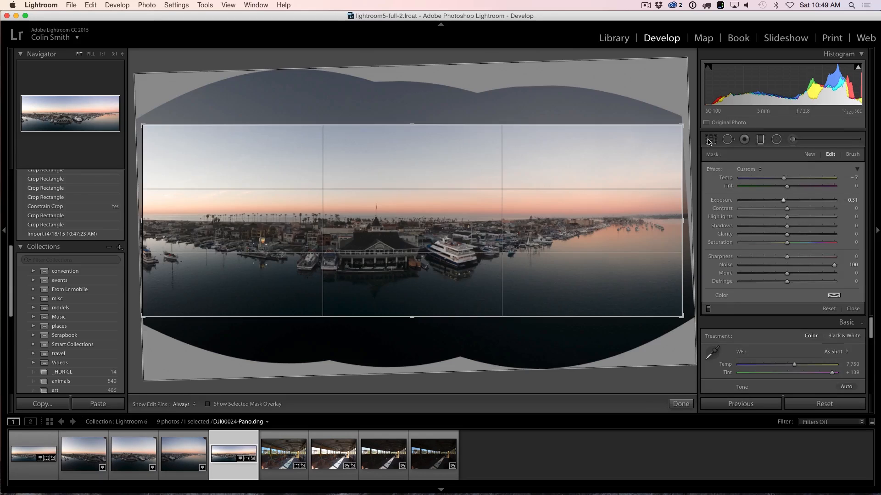
click(710, 139)
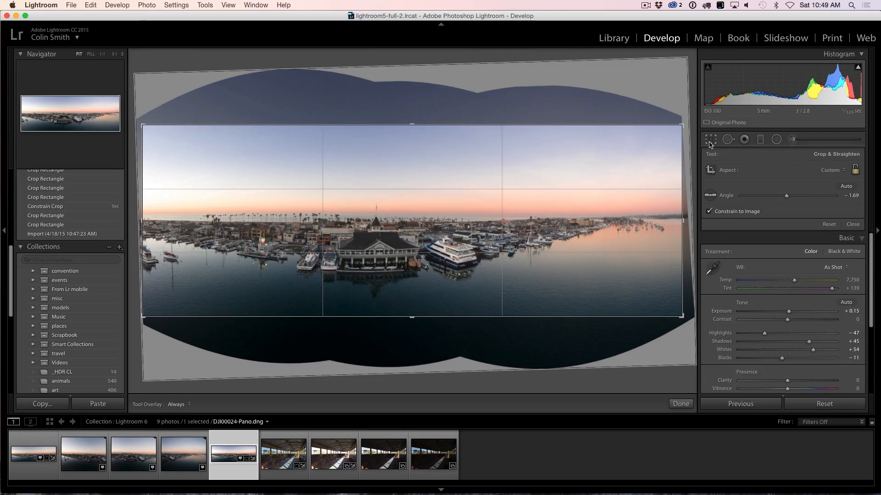
click(680, 403)
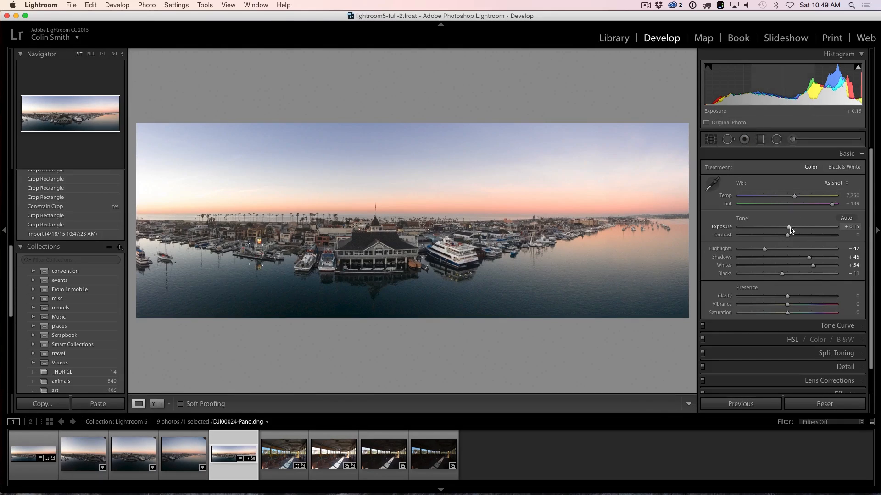
drag(788, 229, 785, 230)
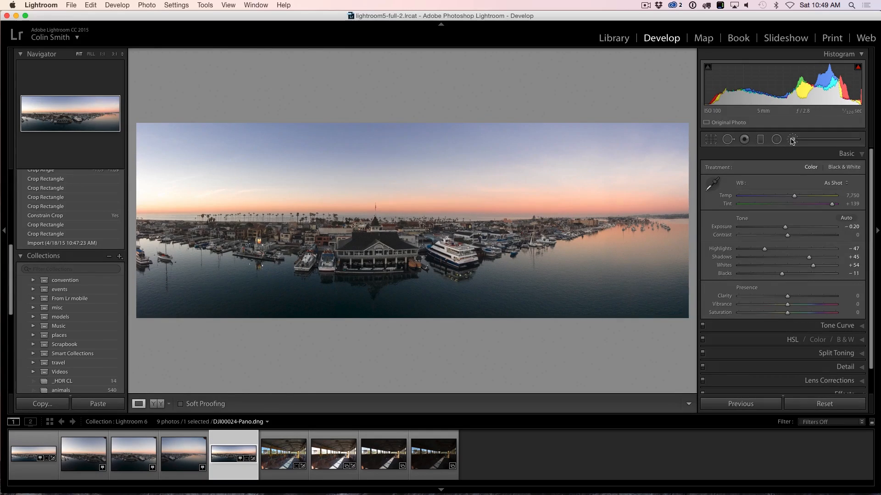
Step: Brush the waterfront buildings with +0.58 exposure and a slight colour-temperature adjustment
click(792, 139)
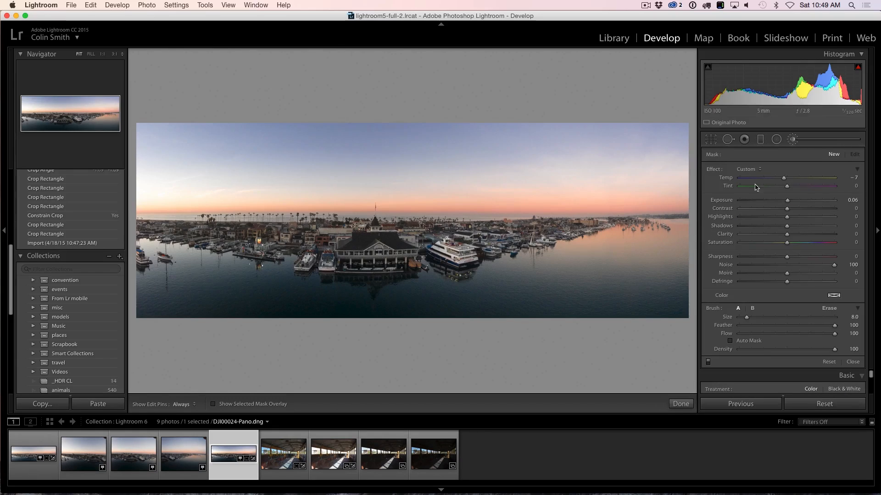
mouse_move(267, 248)
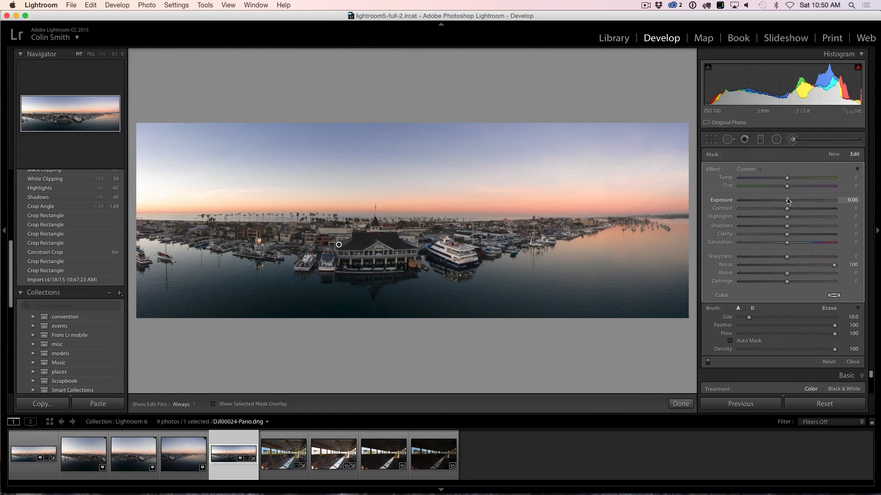
drag(786, 199, 793, 200)
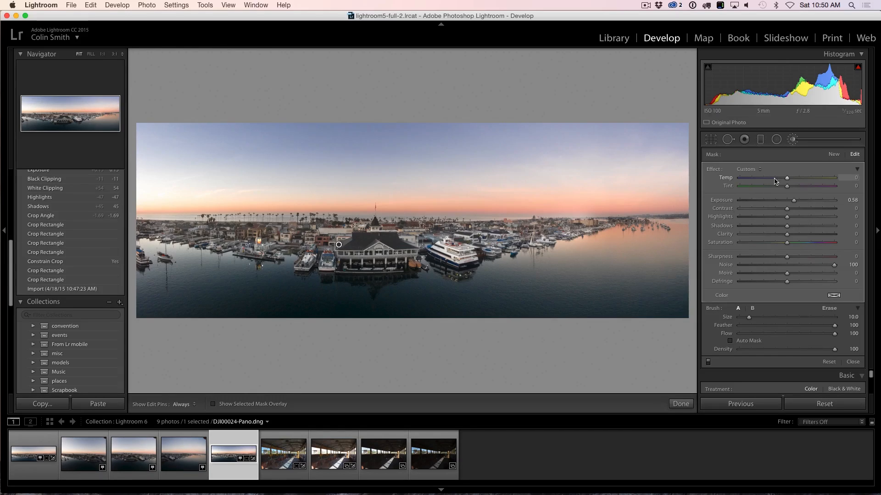
drag(786, 178, 785, 178)
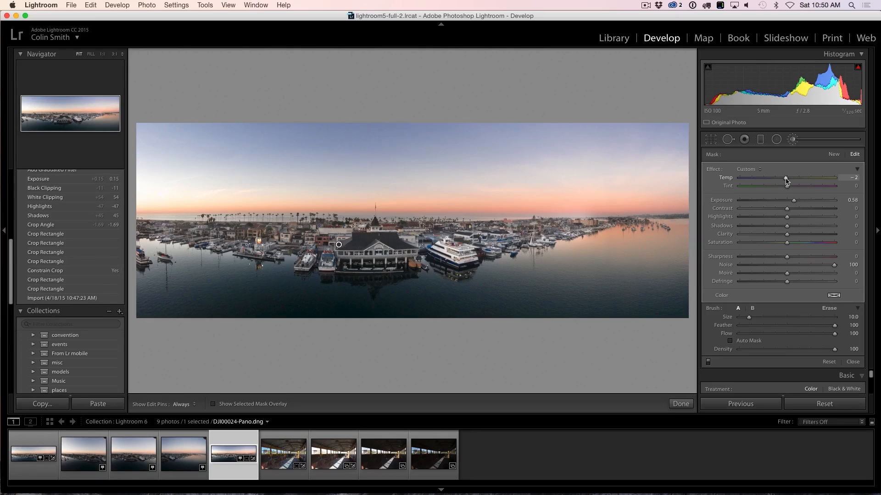
drag(785, 178, 820, 178)
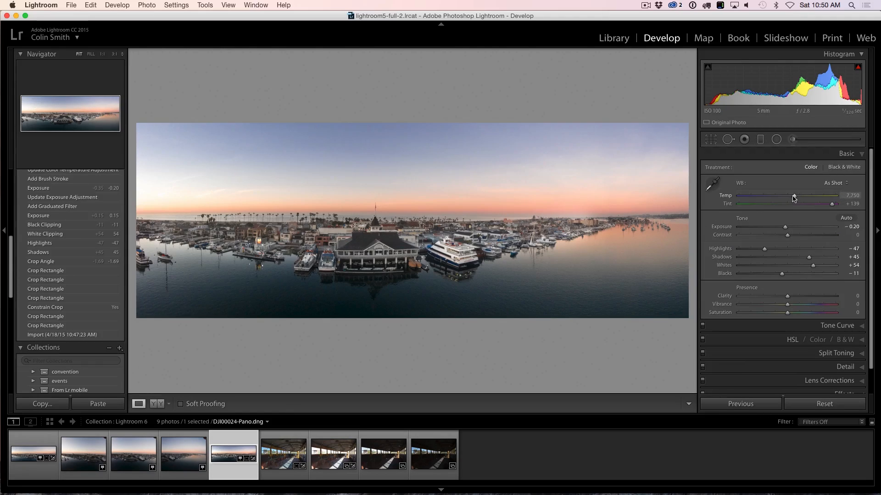
Step: Drag the panorama's Temp slider warmer, then cooler, then settle at 7,750
drag(794, 196, 813, 195)
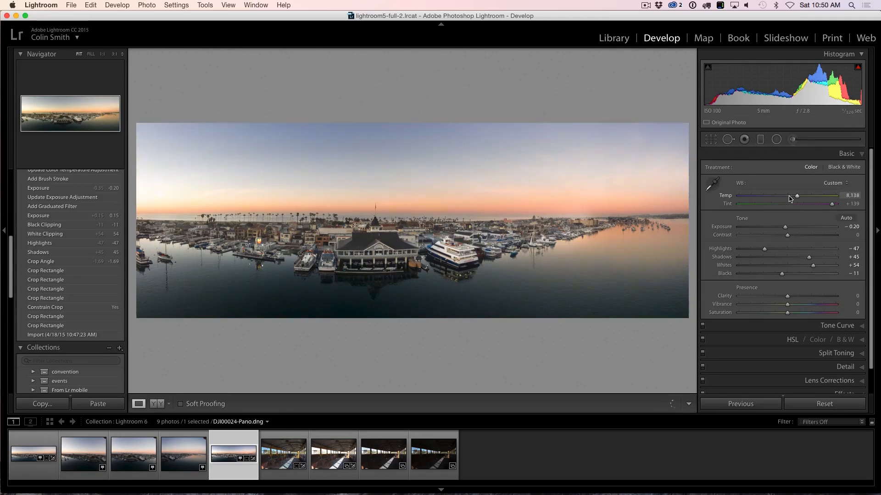
drag(797, 195, 783, 195)
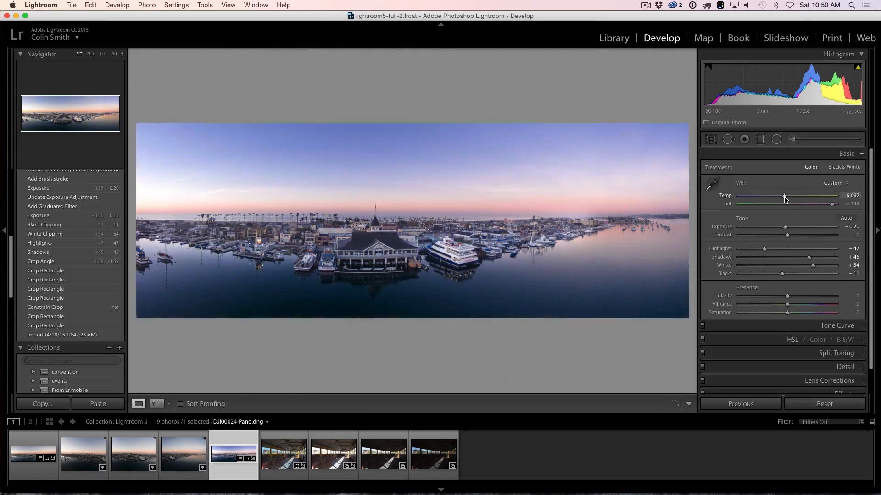
drag(785, 197, 793, 198)
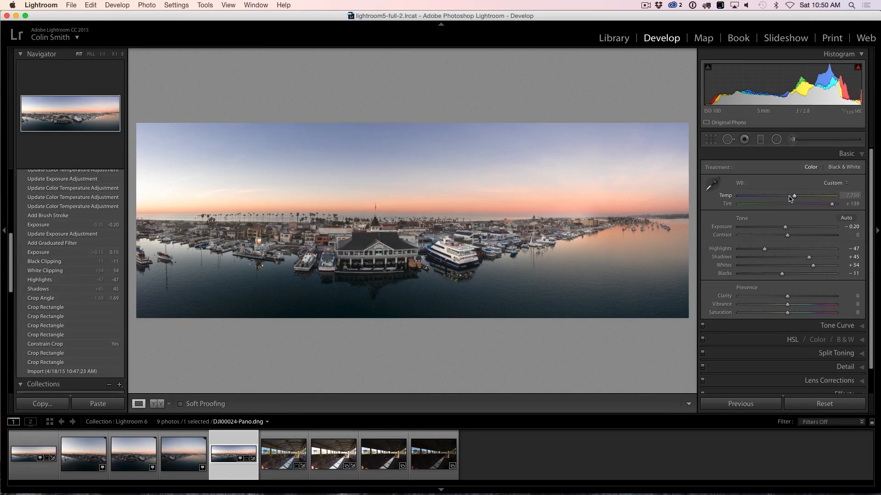